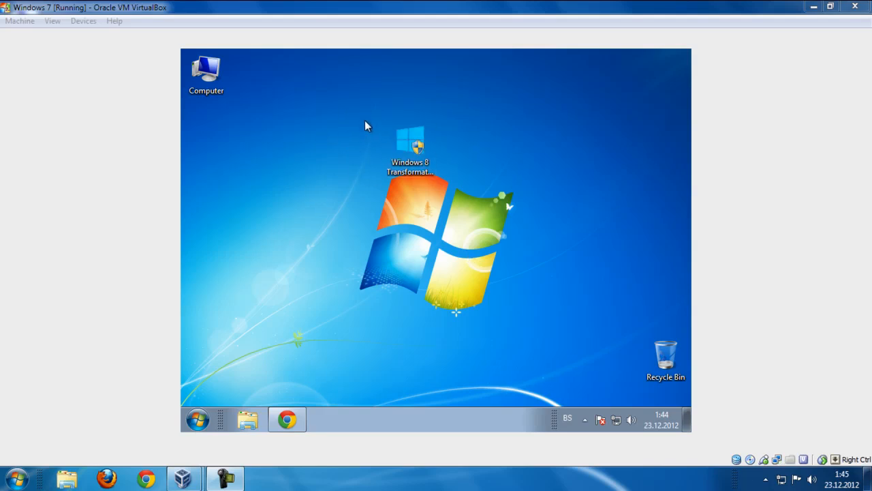
Open the Windows 8 Transformation Pack 6.5 page and start downloading 8TP65.zip
left_click(411, 143)
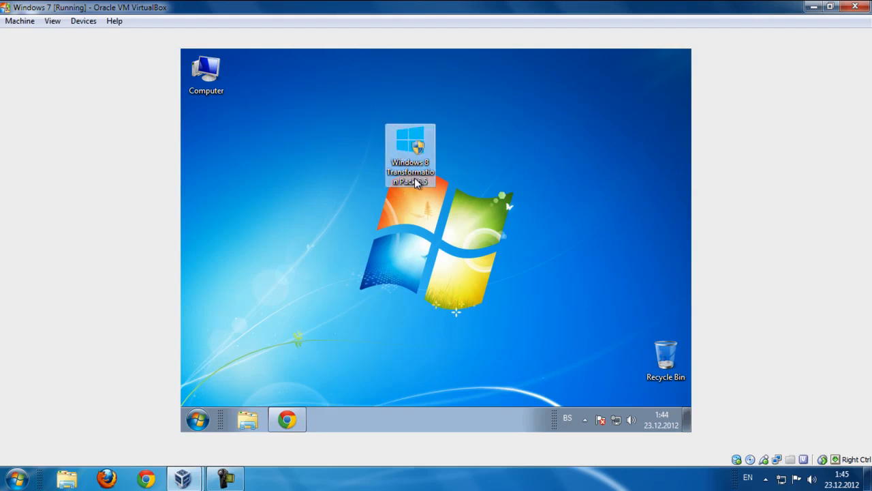
mouse_move(354, 191)
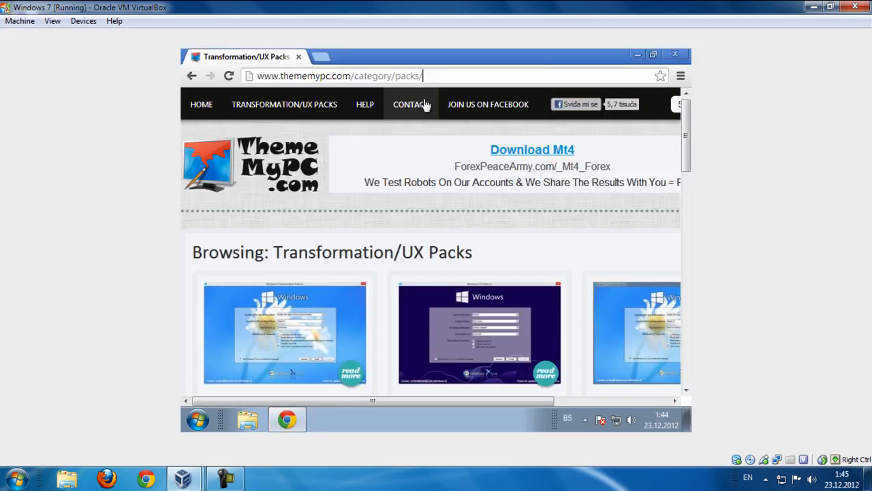
mouse_move(484, 158)
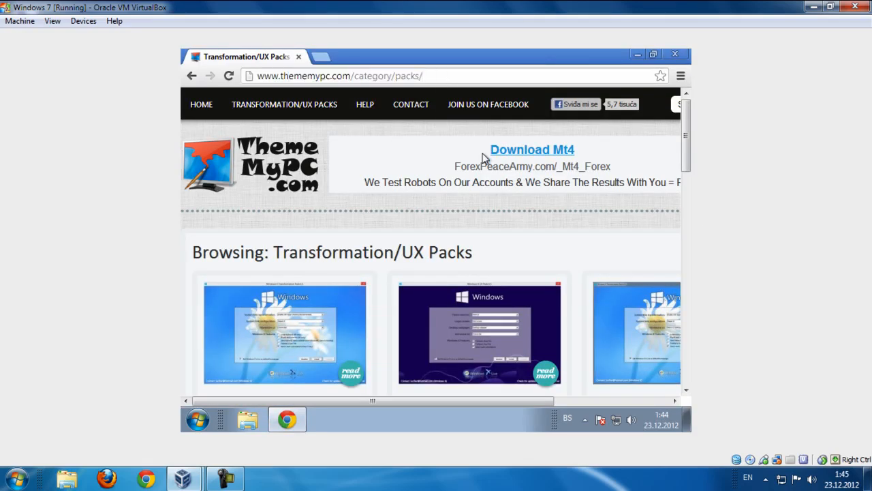
scroll("down", 3)
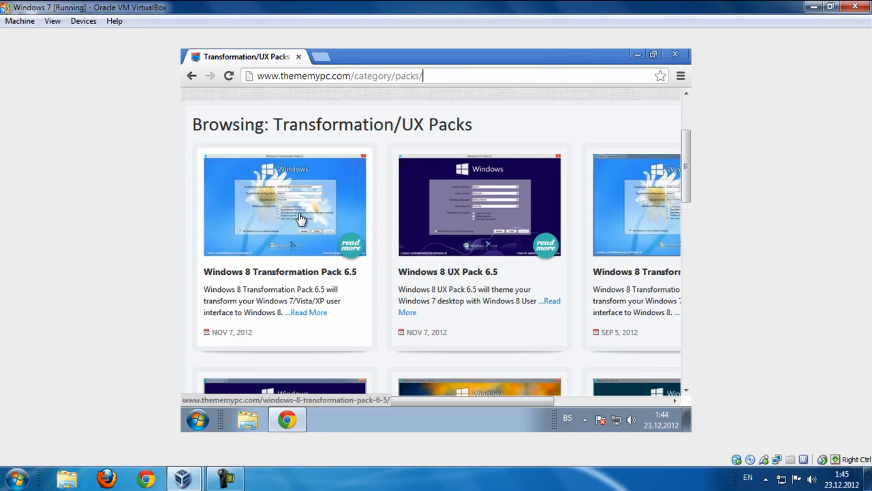
left_click(351, 247)
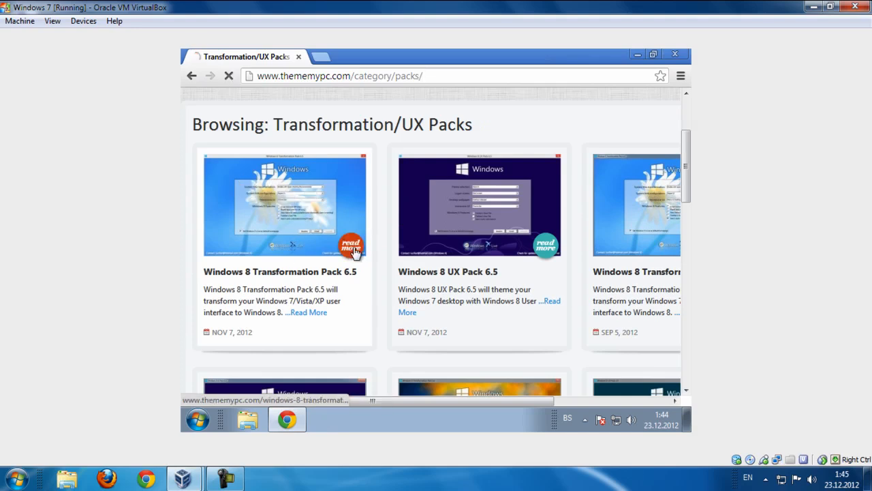
left_click(351, 248)
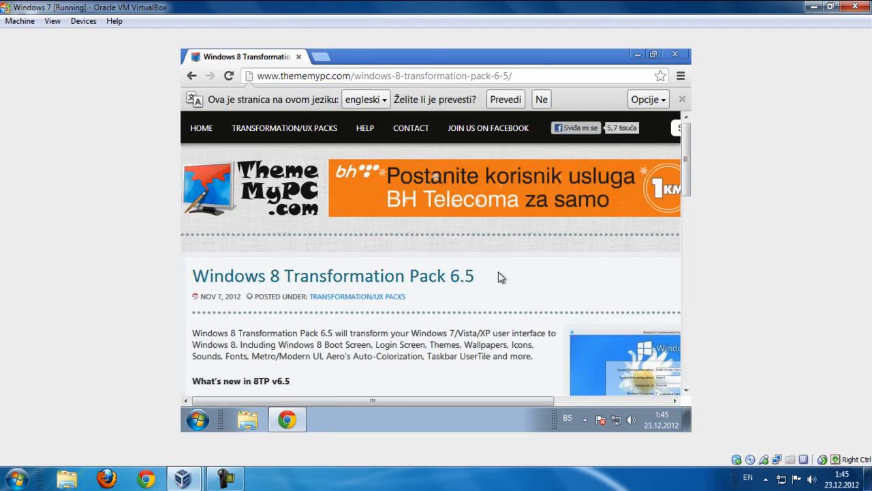
scroll("down", 3)
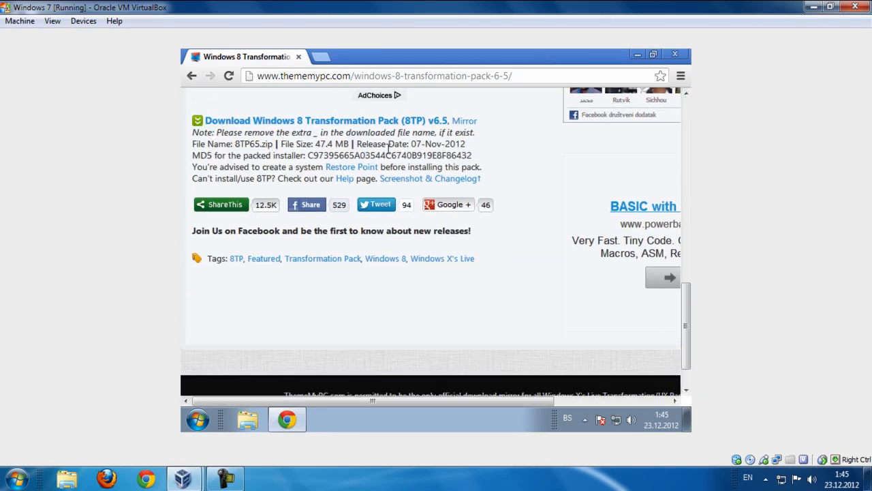
mouse_move(272, 121)
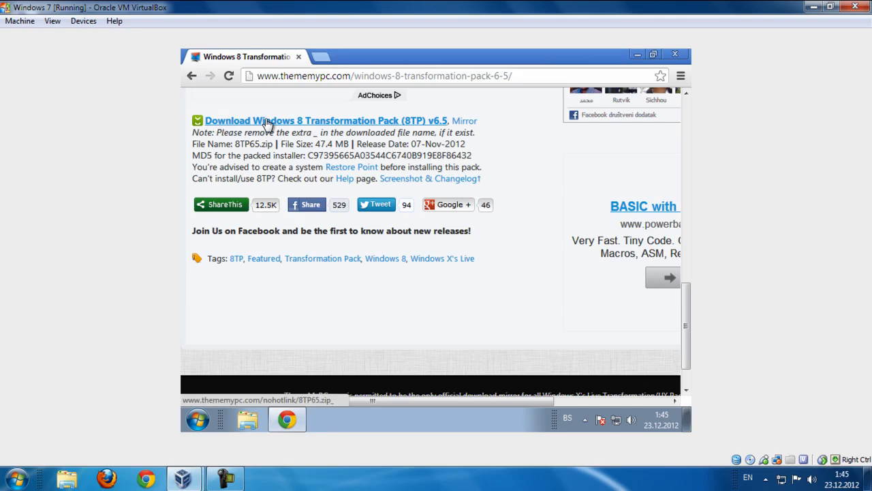
left_click(326, 121)
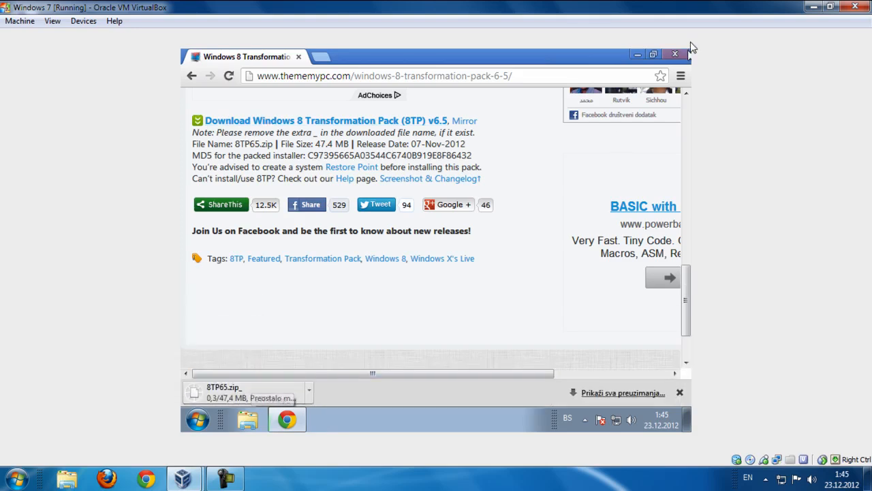
Close Chrome and launch the Windows 8 Transformation Pack 6.5 installer from its desktop shortcut
left_click(675, 54)
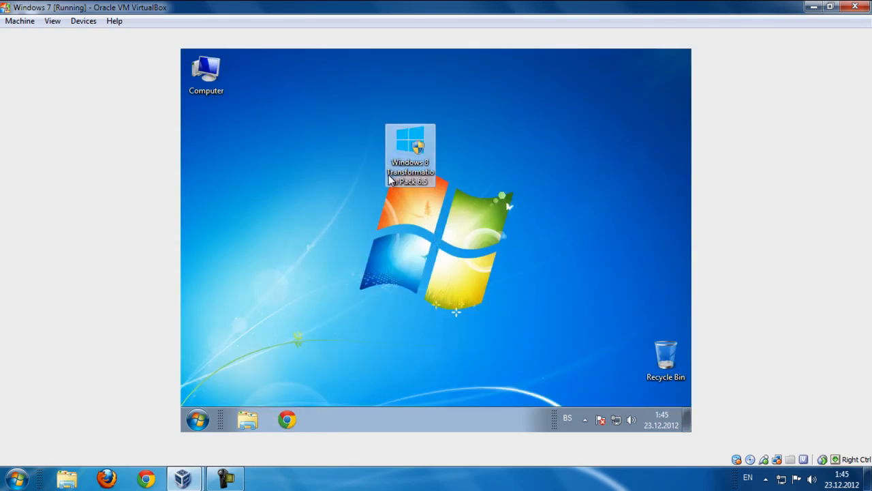
left_click(410, 153)
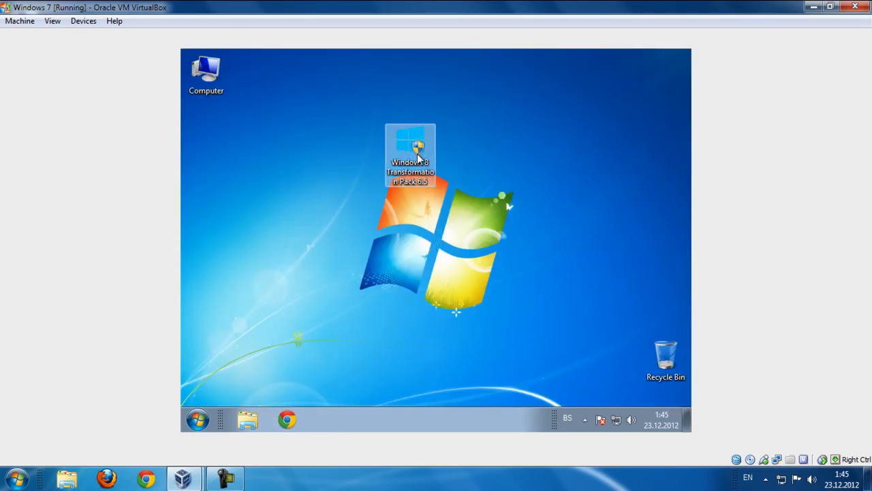
double_click(410, 153)
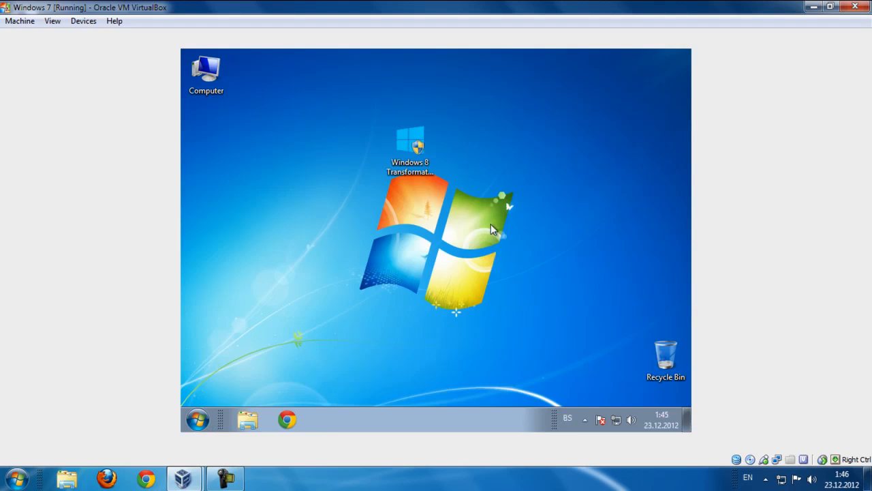
double_click(410, 144)
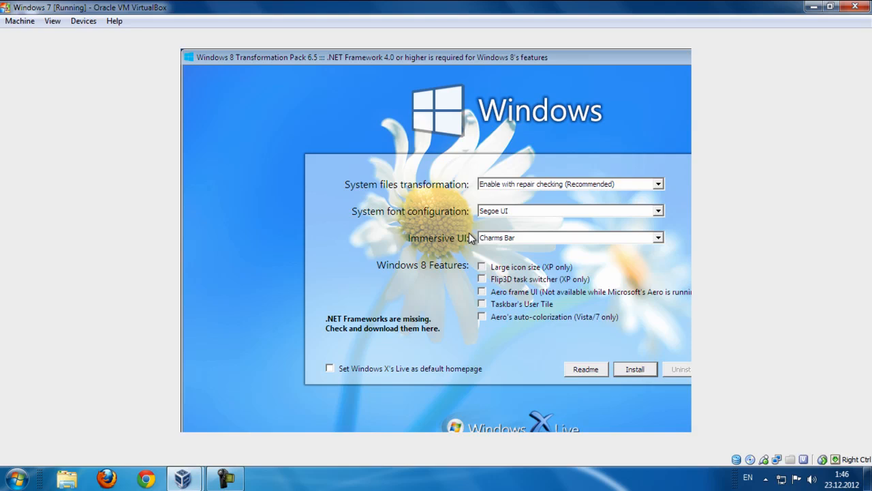
Expand the Immersive UI dropdown, keeping Charms Bar selected
left_click(656, 184)
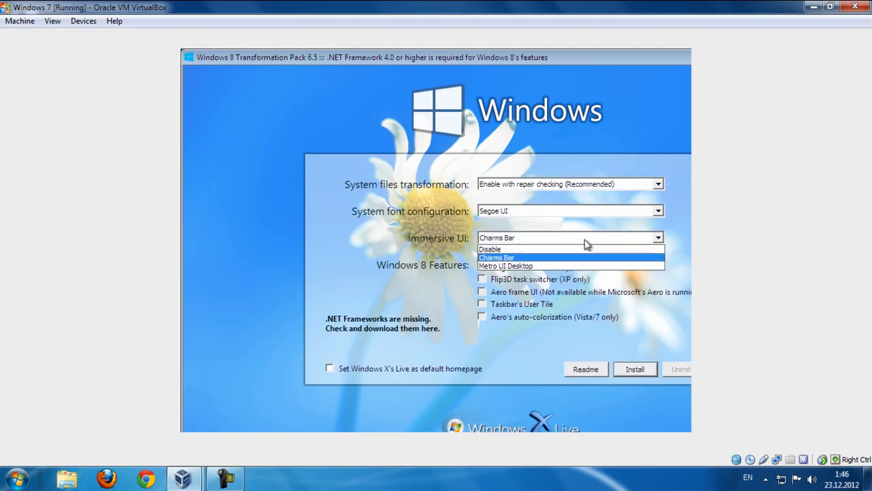
mouse_move(525, 266)
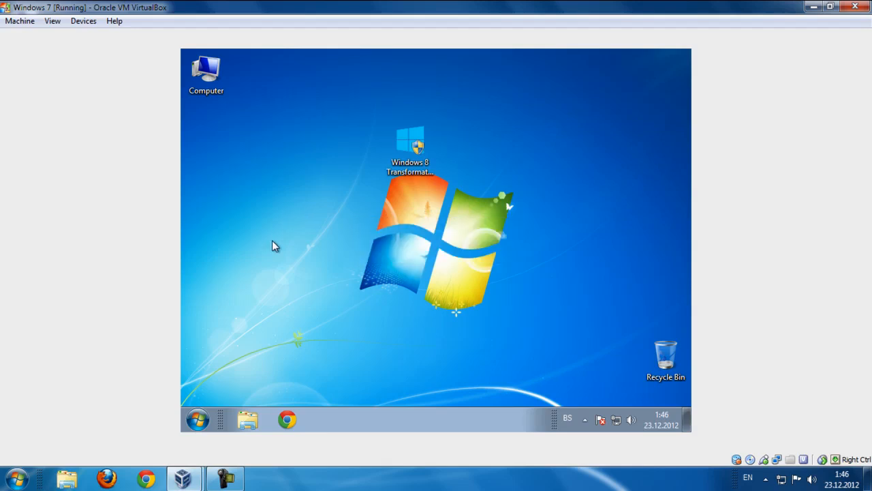
mouse_move(375, 177)
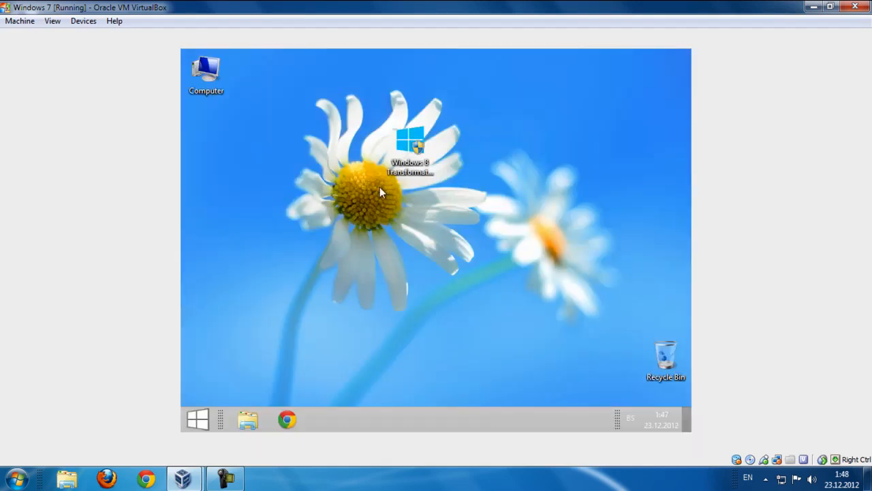
mouse_move(575, 328)
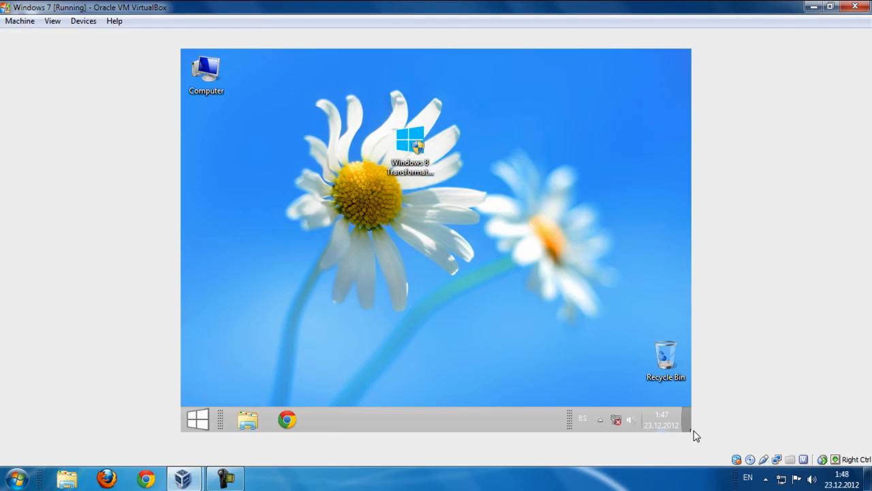
mouse_move(690, 435)
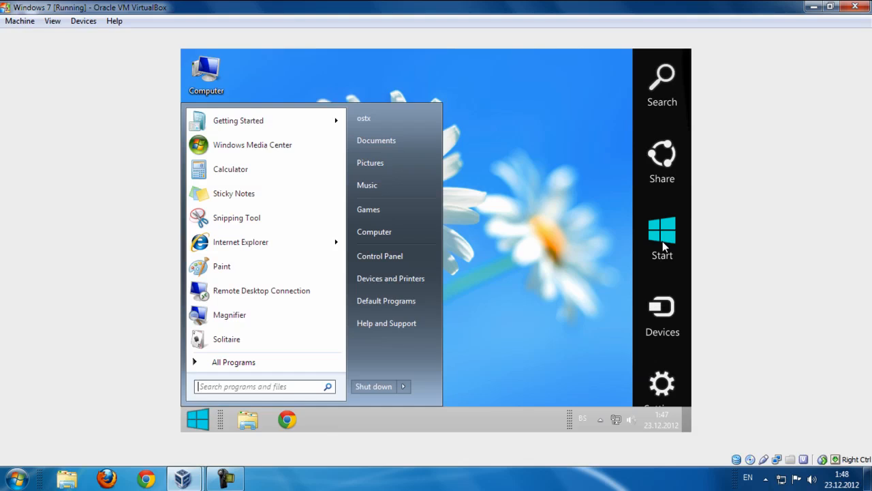
Try the Start and Devices charms, refresh the desktop, and open Computer
left_click(197, 419)
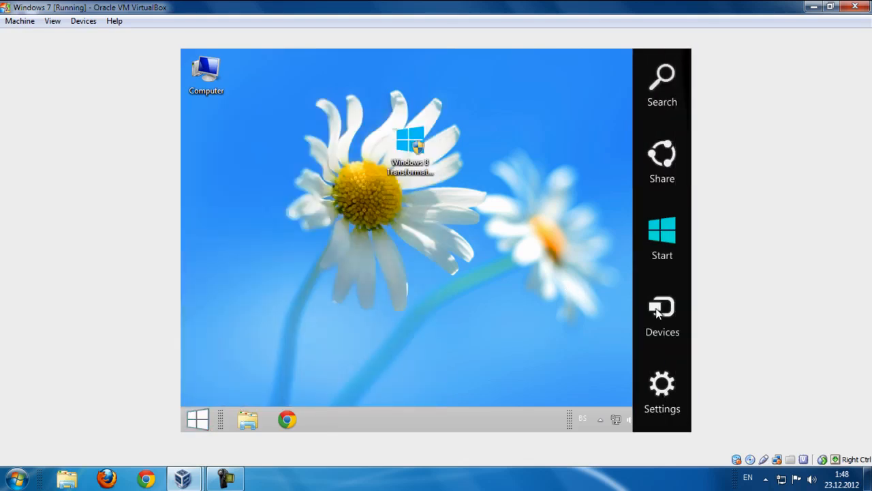
left_click(662, 77)
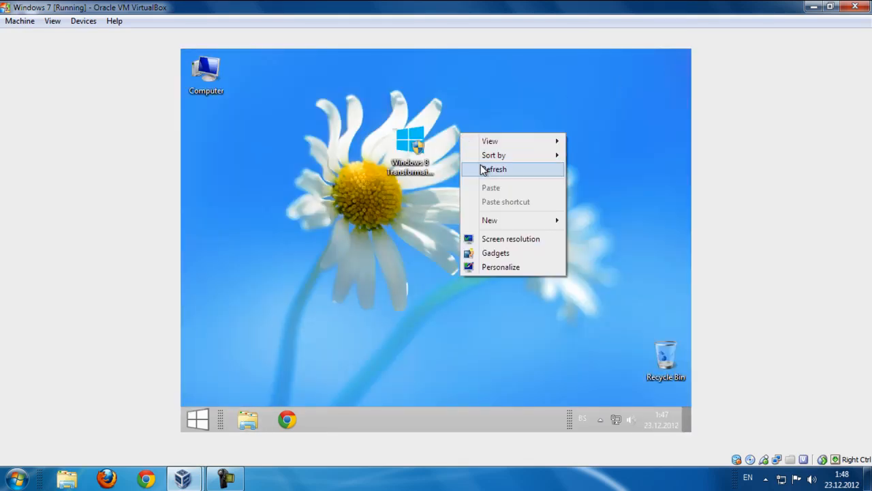
left_click(496, 169)
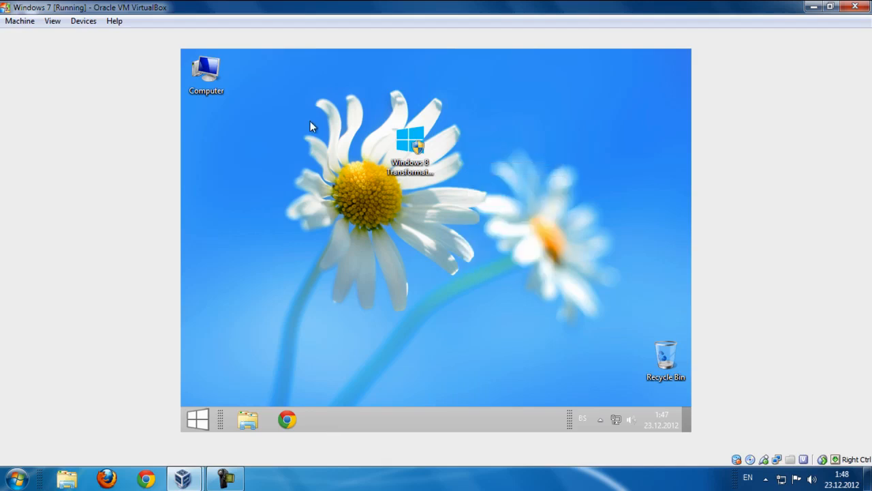
mouse_move(359, 255)
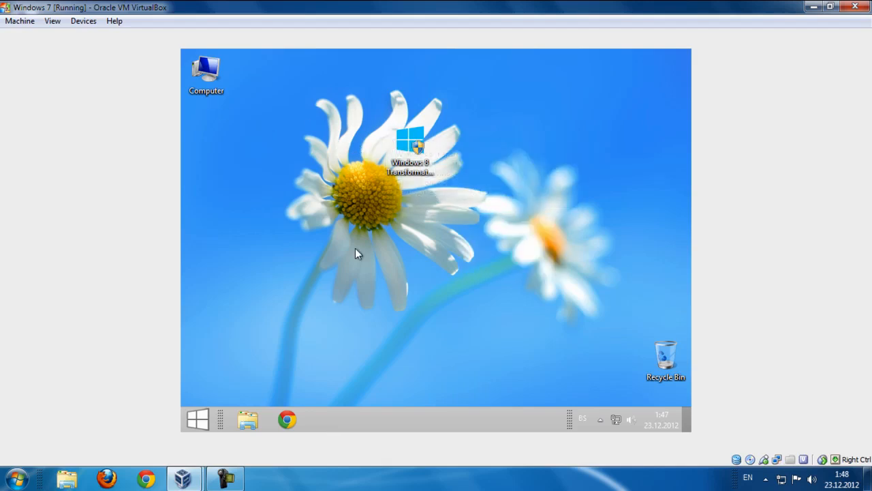
double_click(206, 70)
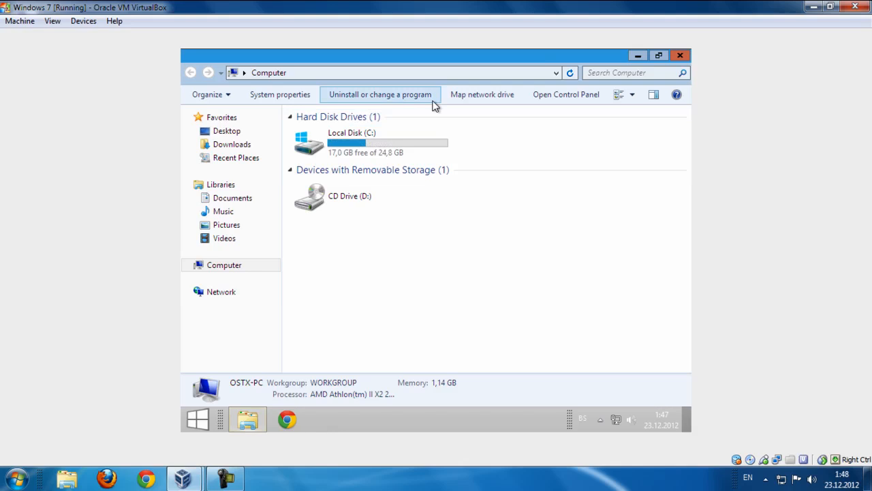
mouse_move(400, 60)
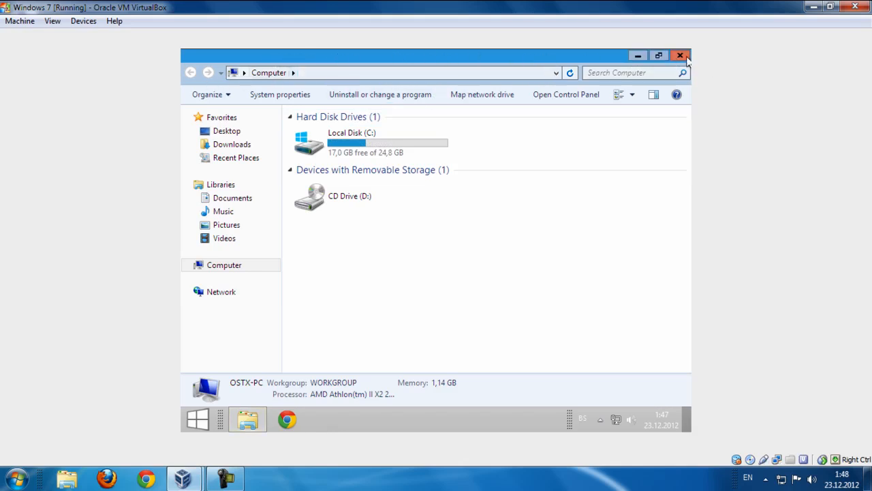
Close, reopen and close the Computer window, then toggle the Start menu
left_click(680, 55)
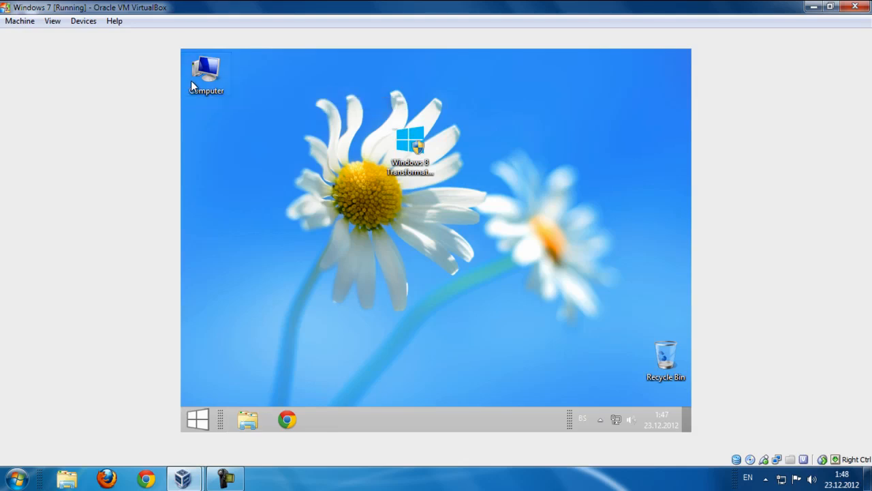
double_click(206, 68)
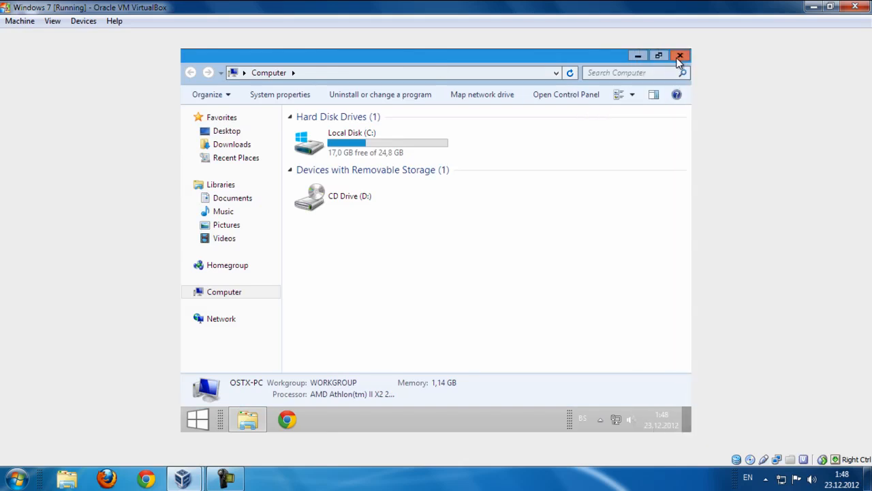
left_click(680, 55)
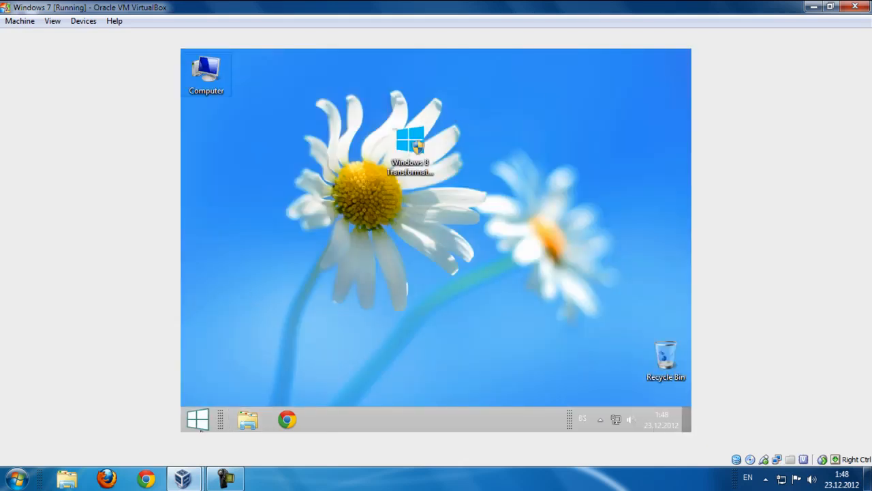
left_click(198, 419)
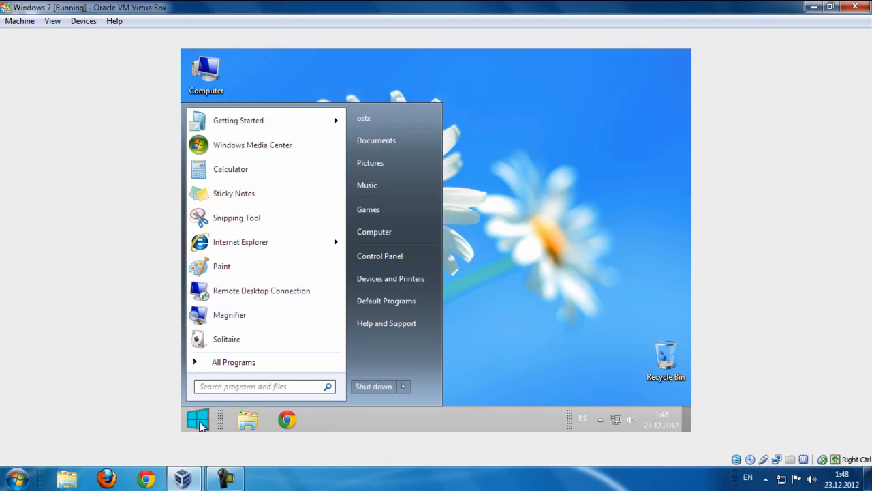
left_click(198, 418)
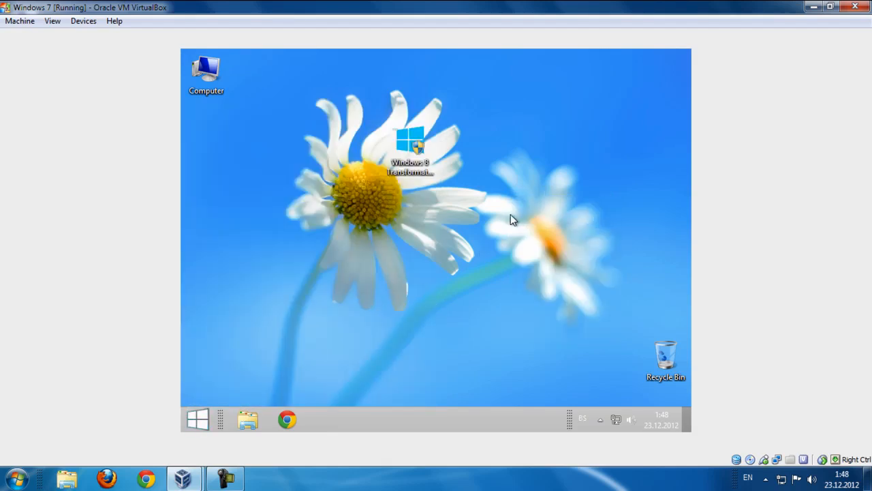